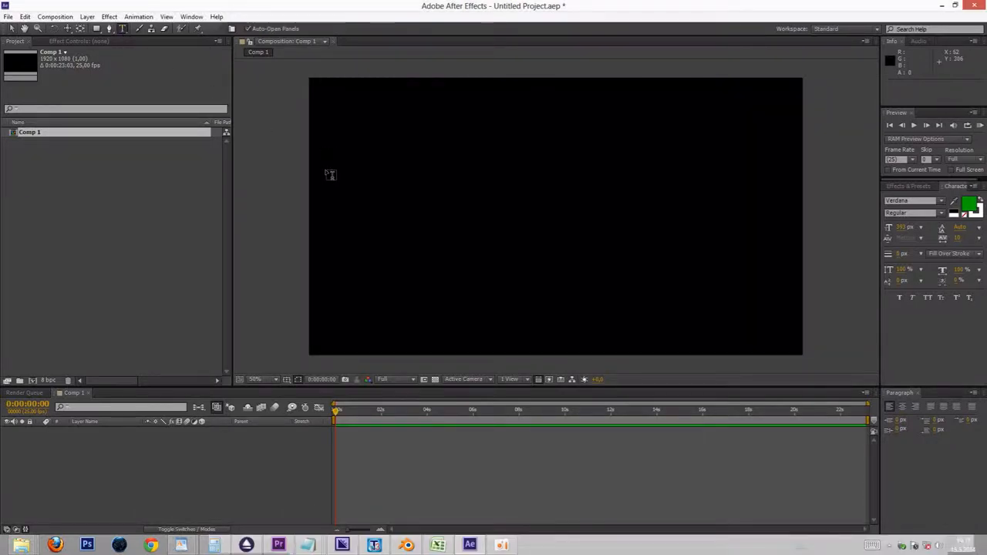
# Step: Type NEAR, then duplicate it as FAR with a paler fill colour placed below
pyautogui.write('NEAR')
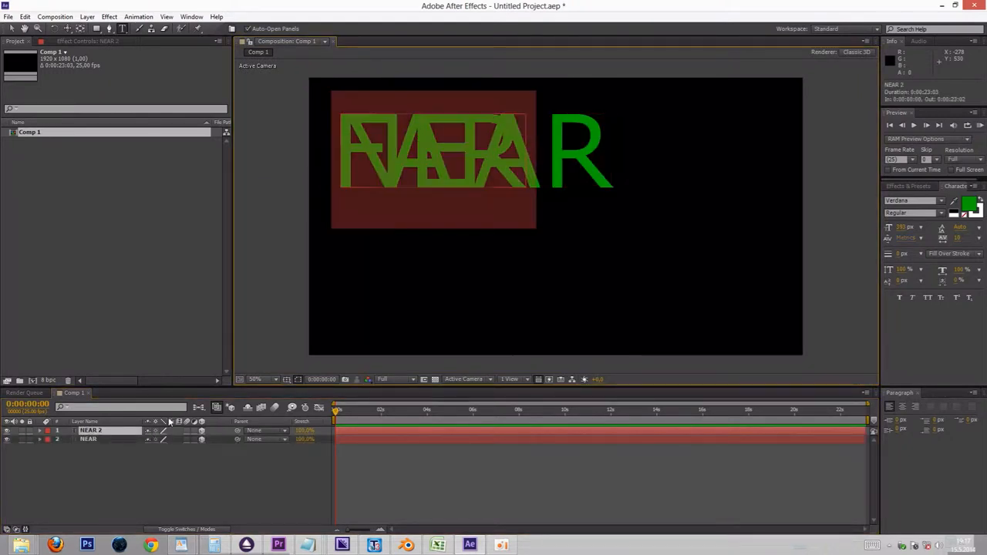
pyautogui.click(970, 204)
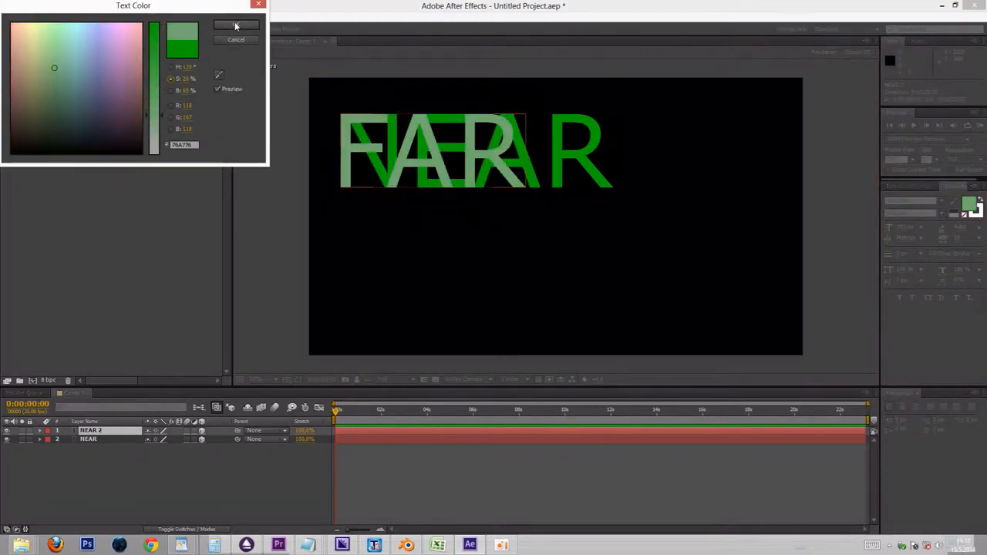
pyautogui.click(231, 25)
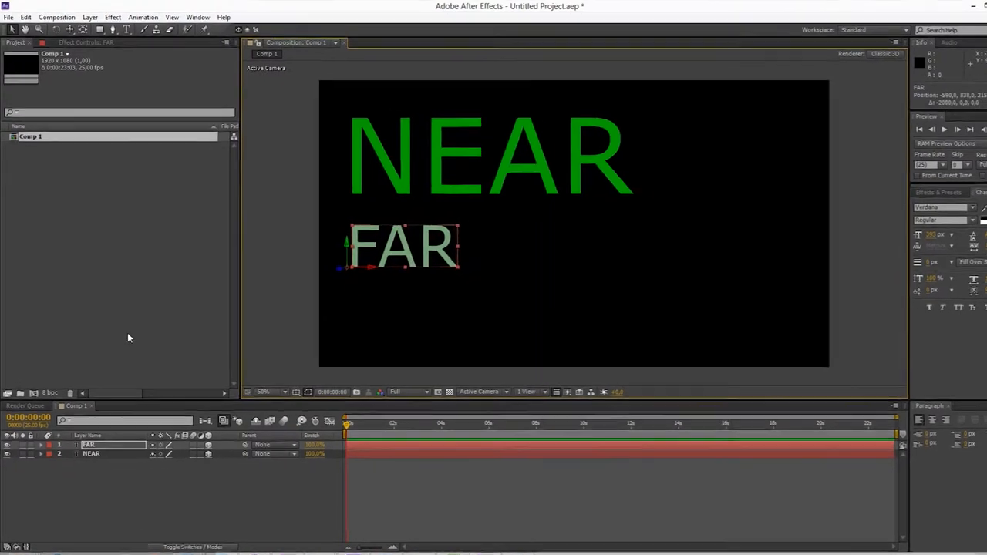
# Step: Start a new Two-Node Camera from the Layer menu with Enable Depth of Field checked
pyautogui.click(111, 17)
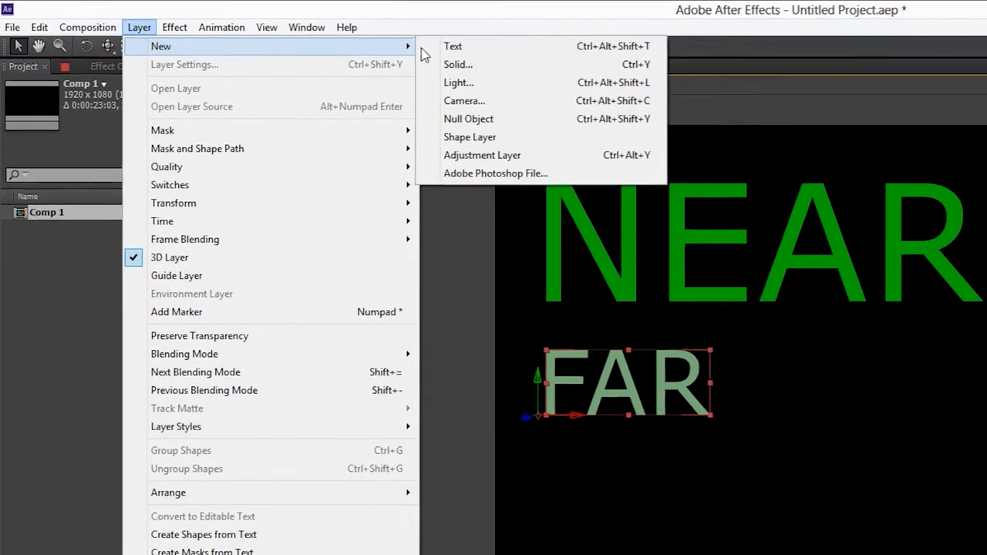
pyautogui.click(464, 100)
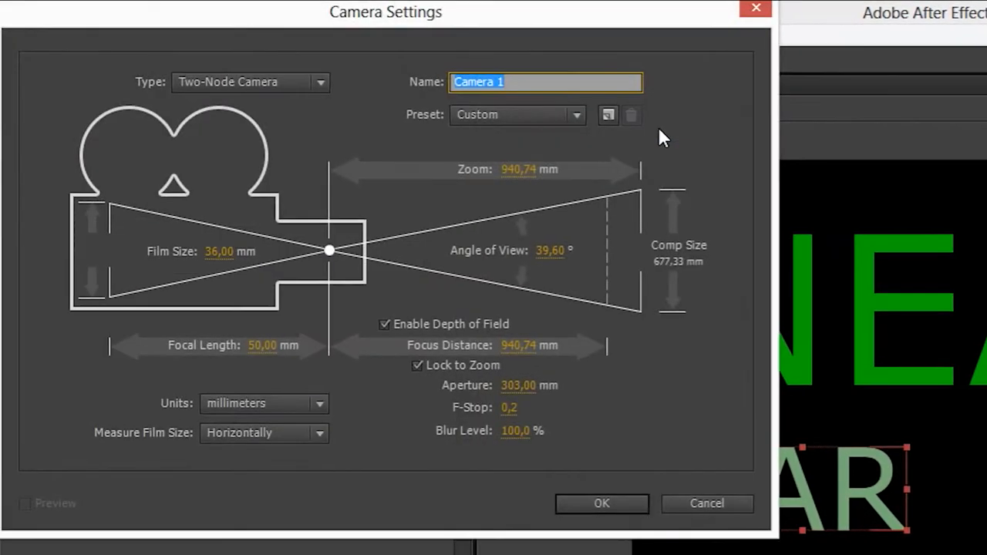
pyautogui.click(248, 81)
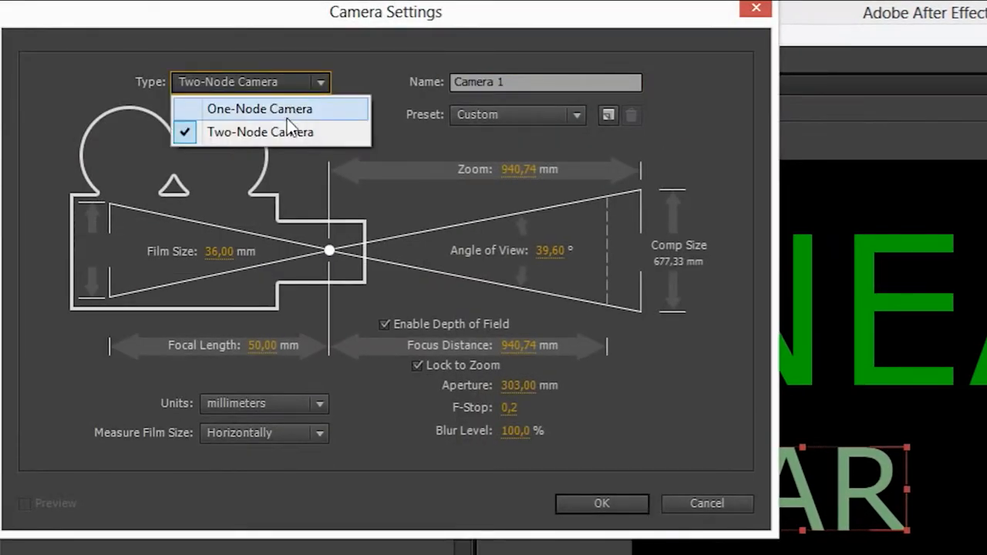
pyautogui.moveTo(347, 145)
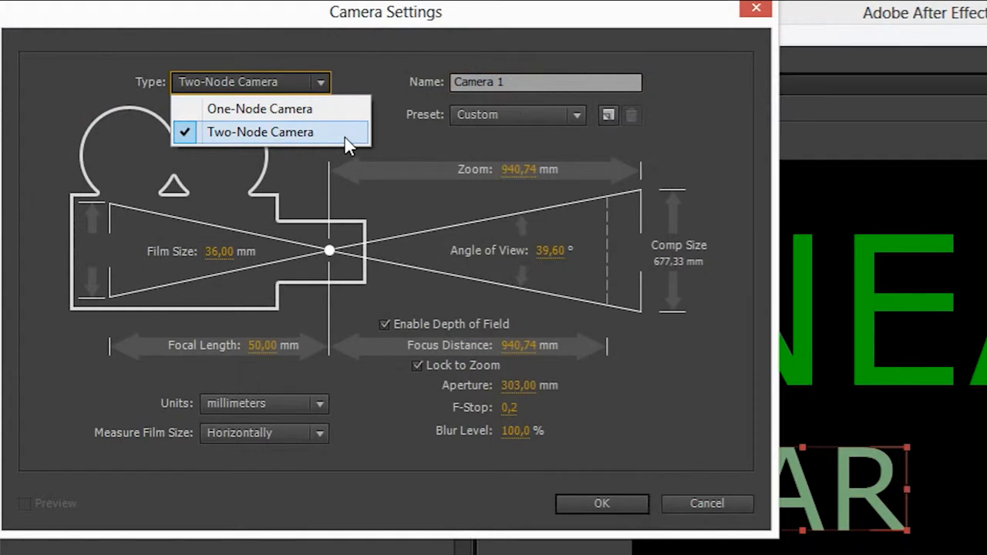
pyautogui.click(260, 132)
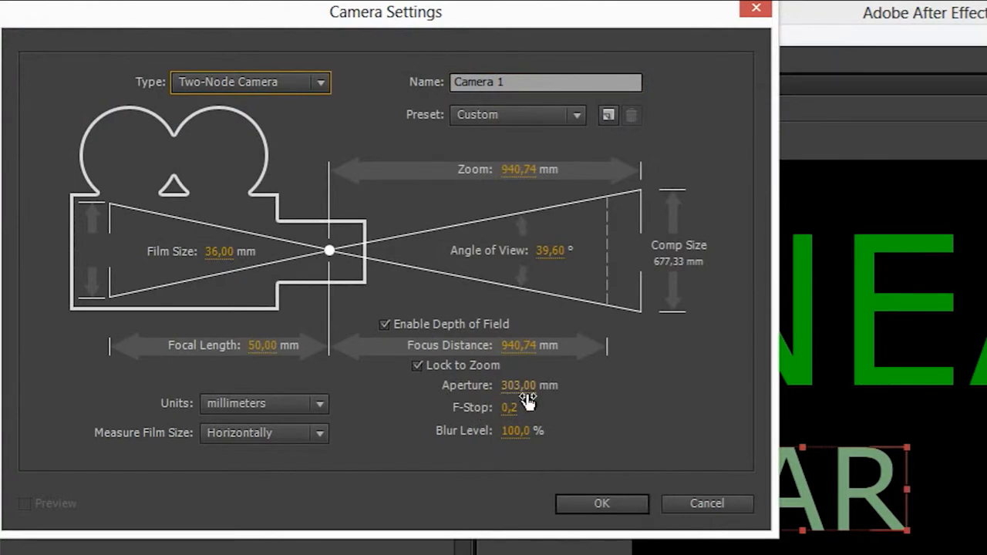
pyautogui.click(602, 504)
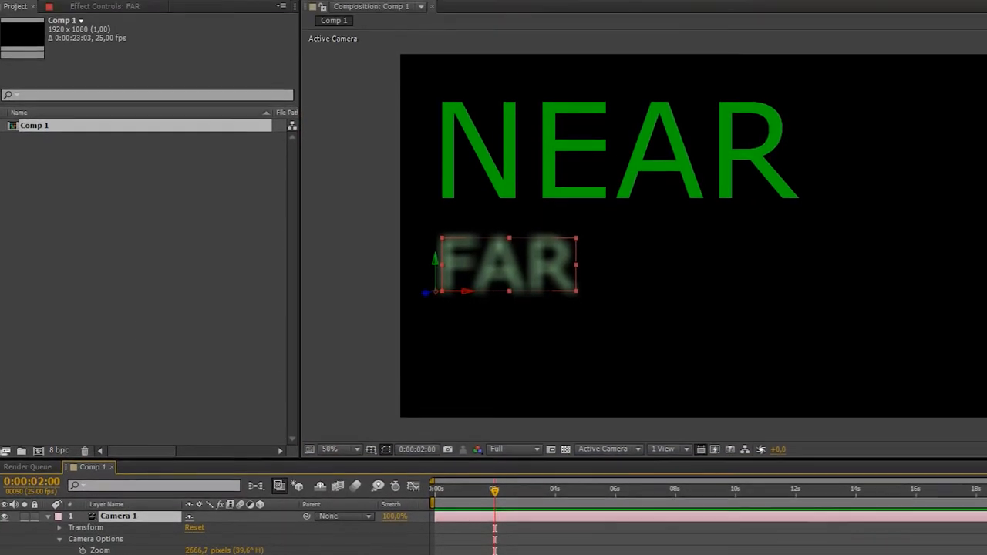
# Step: At 0:00:02:00, set the camera's focus distance to the FAR layer
pyautogui.click(110, 10)
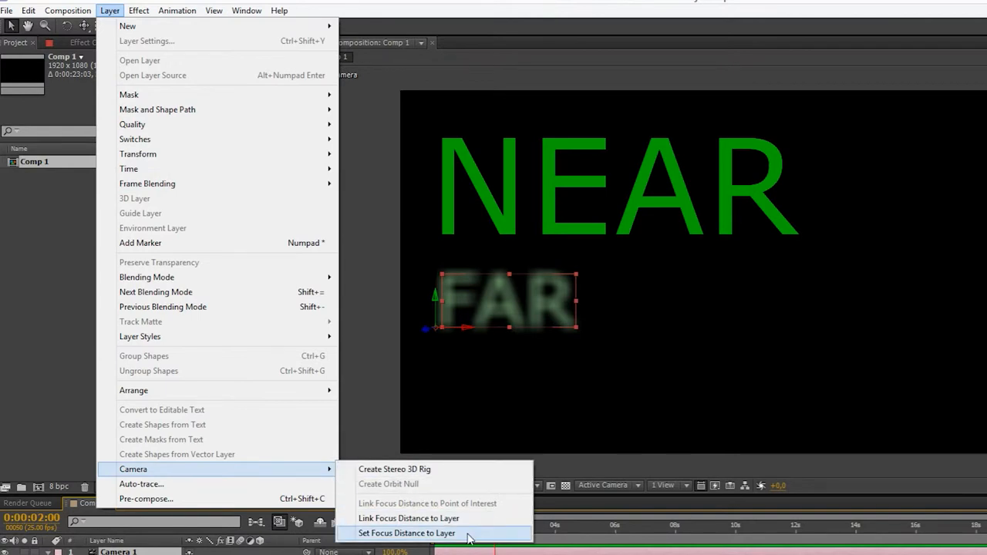
pyautogui.click(397, 533)
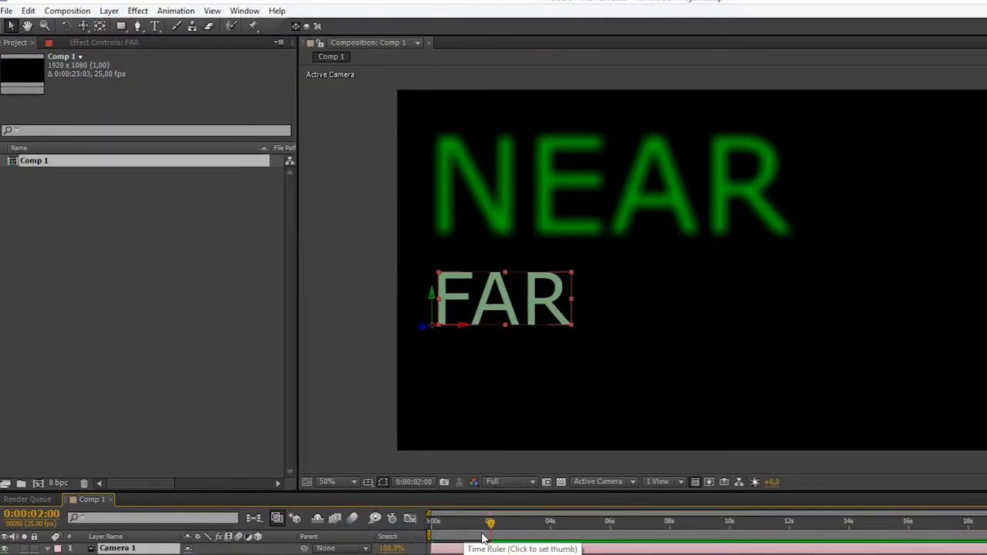